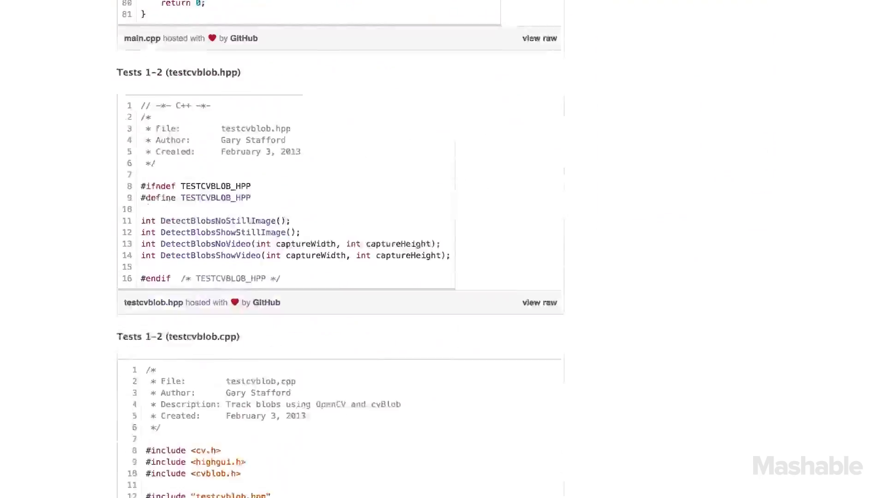
# Scroll past the testcvblob gist code listings toward the motionpie releases link.
pyautogui.scroll(-3)
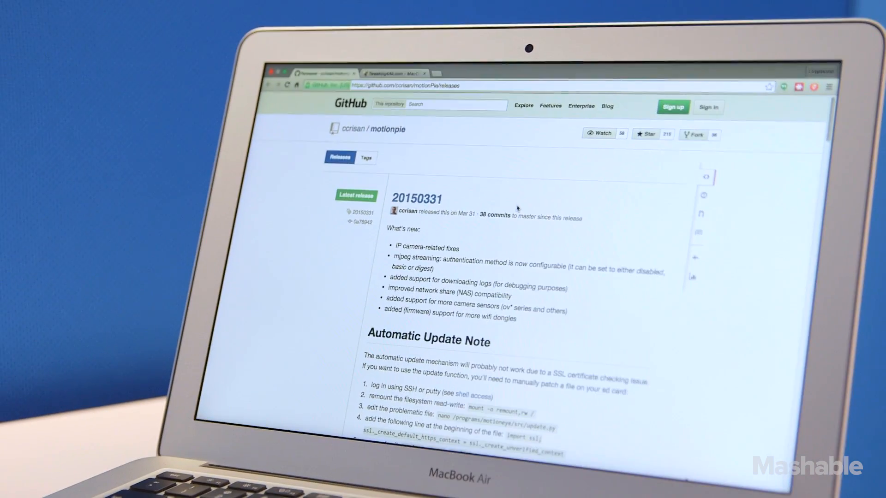
# Load the camera page at 10.0.214.218 and show its settings panel beside Camera1.
pyautogui.scroll(-3)
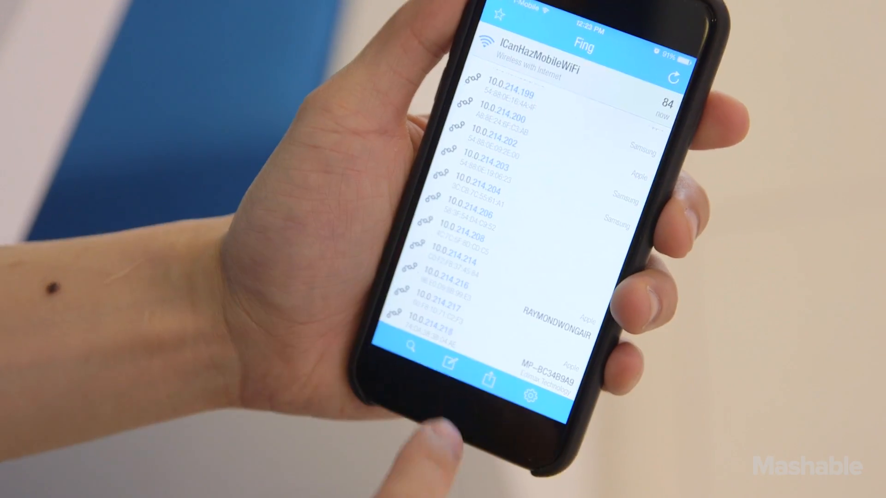
pyautogui.click(444, 324)
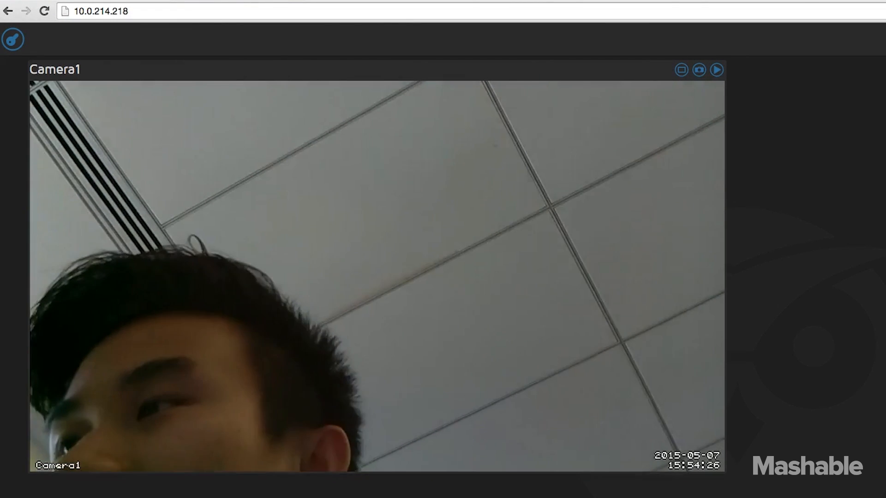
pyautogui.click(13, 39)
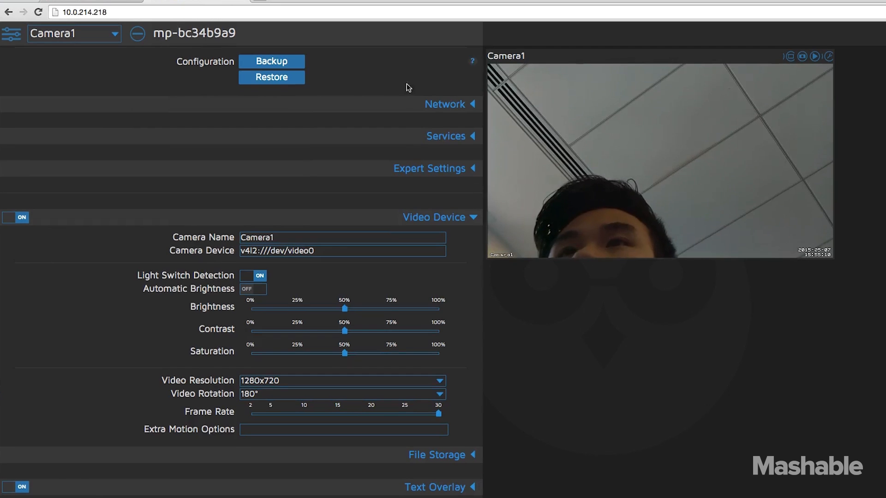
# Expand Network settings and enter the key for wireless network ICanHazMobileWiFi.
pyautogui.click(445, 104)
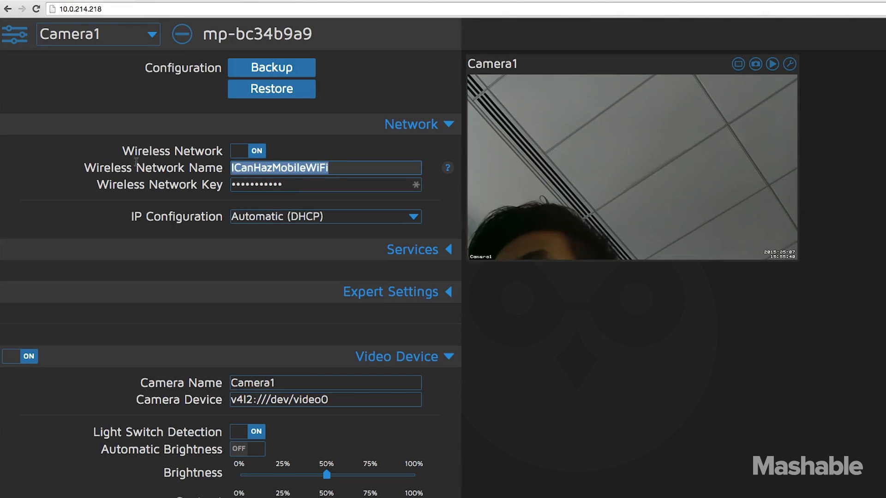
pyautogui.click(325, 184)
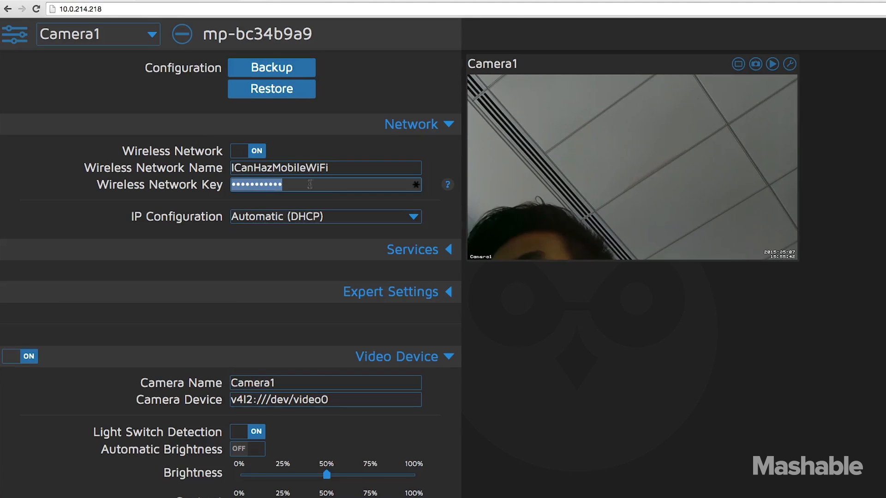